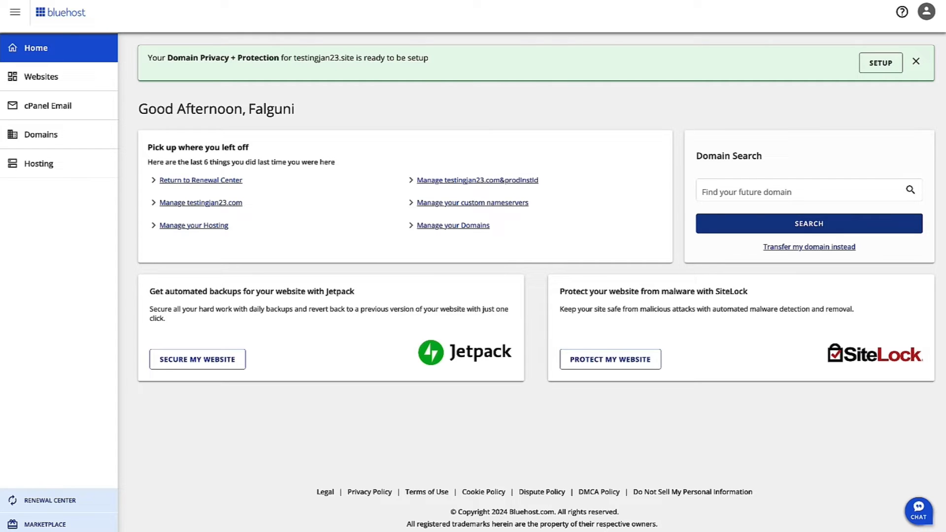
mouse_move(430, 54)
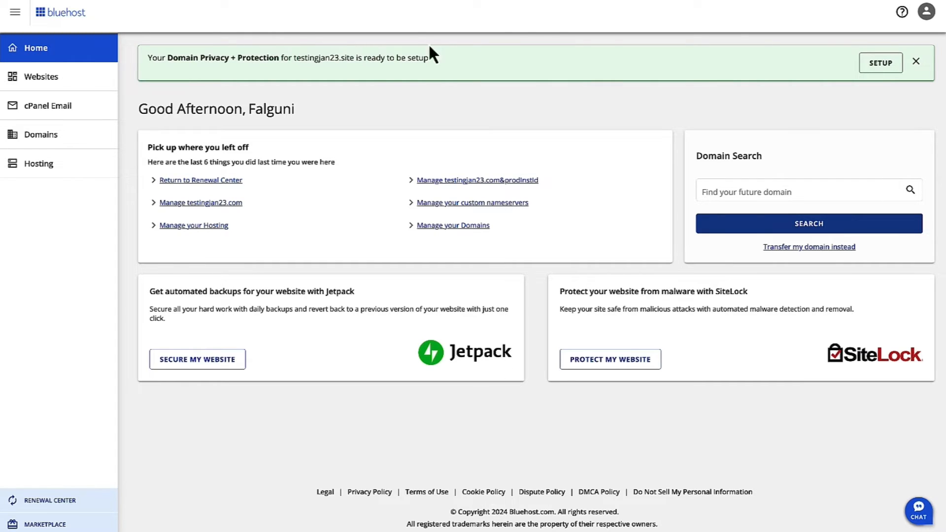
mouse_move(273, 284)
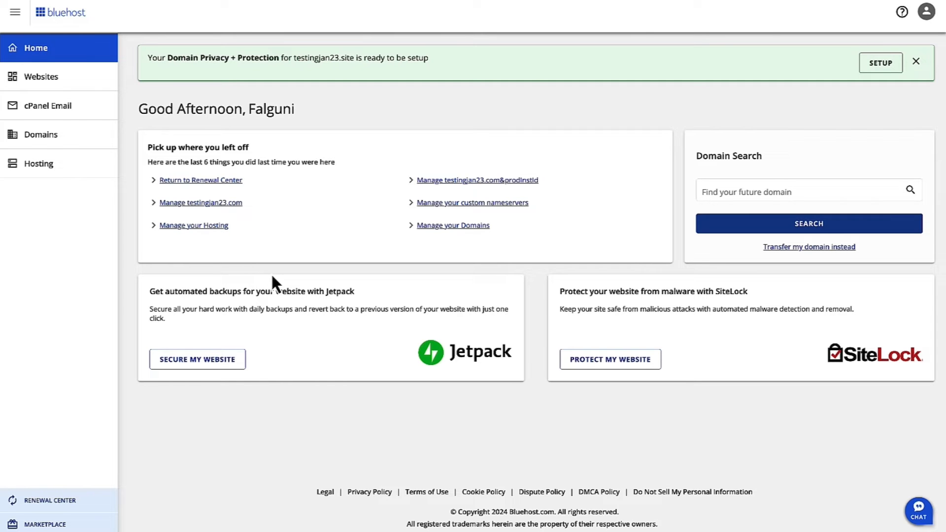
- Go to the Hosting overview from the left sidebar of the account home page
left_click(38, 163)
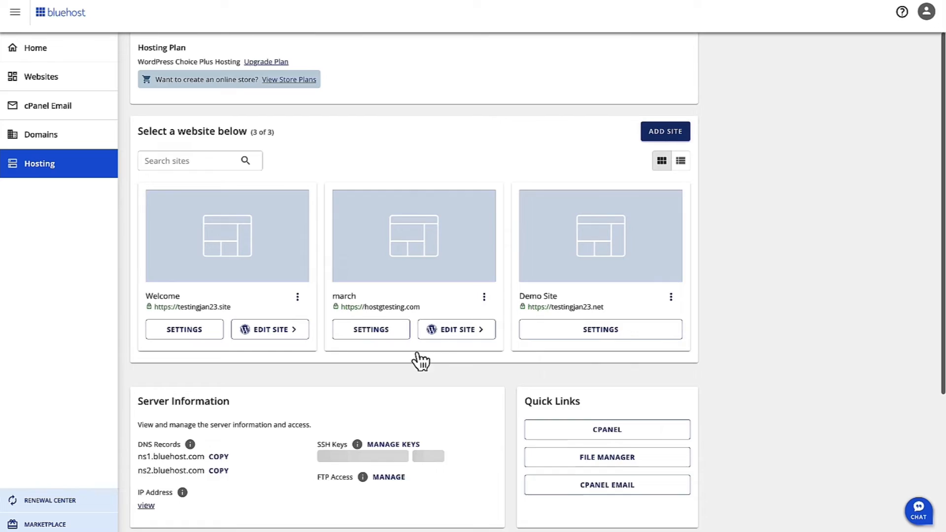
- Launch cPanel from the CPANEL button under Quick Links
scroll("down", 3)
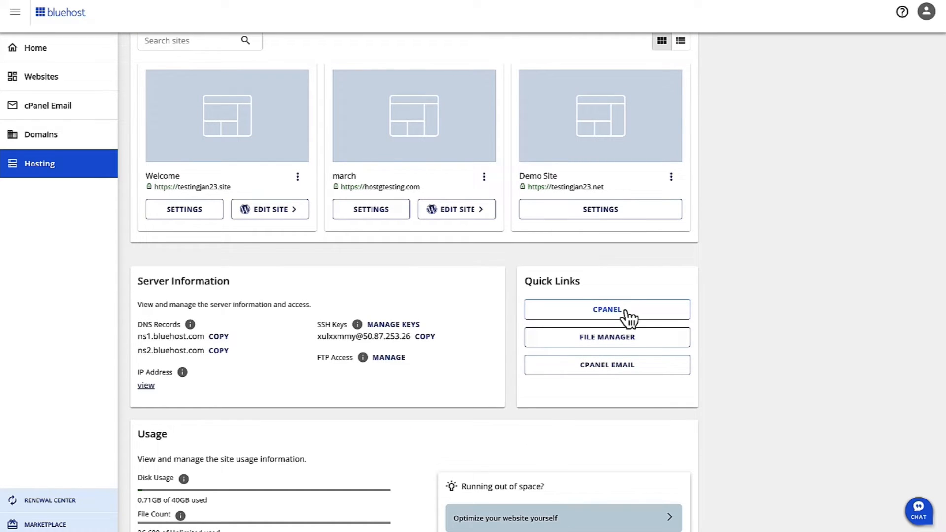
left_click(607, 309)
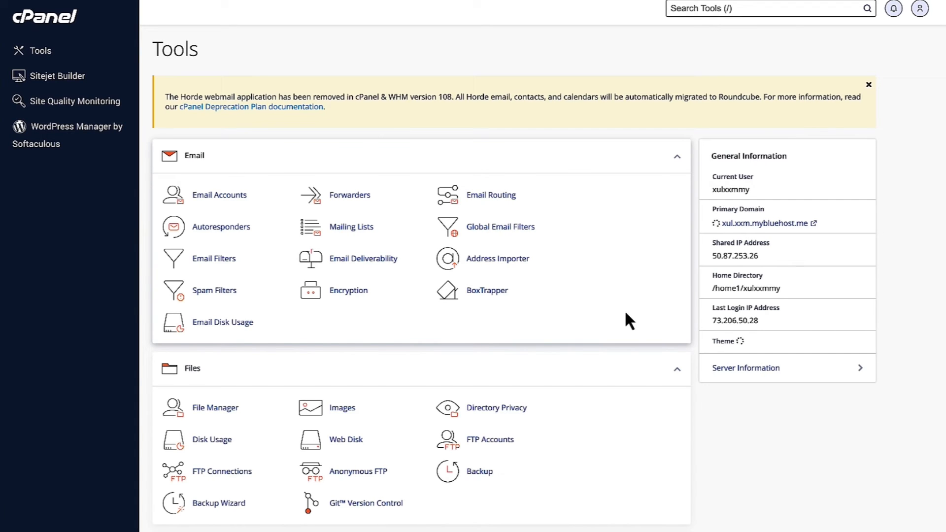
- Open Terminal from the Advanced section of the cPanel Tools page
scroll("down", 3)
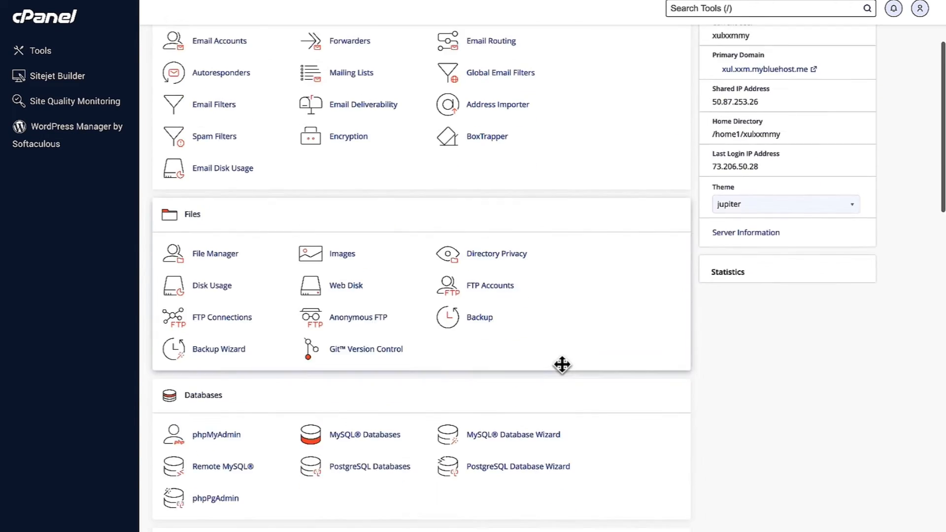
scroll("down", 3)
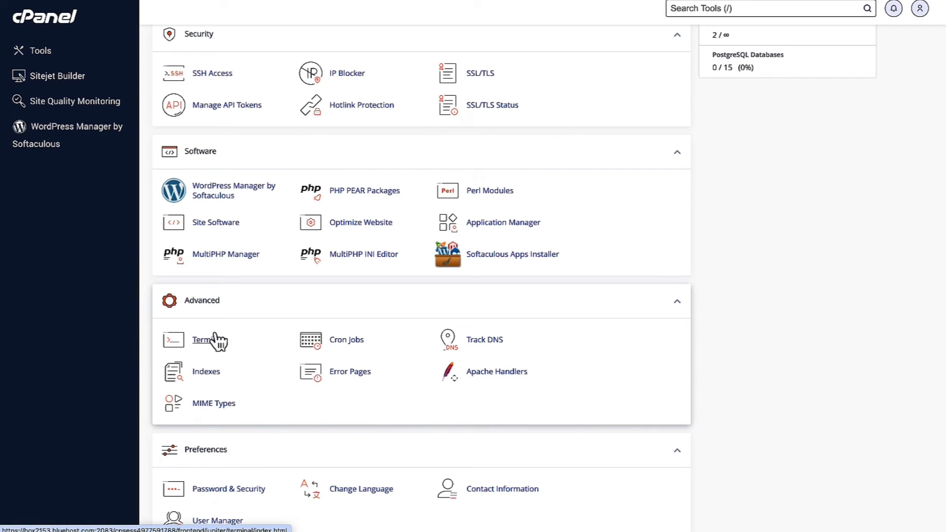
left_click(201, 340)
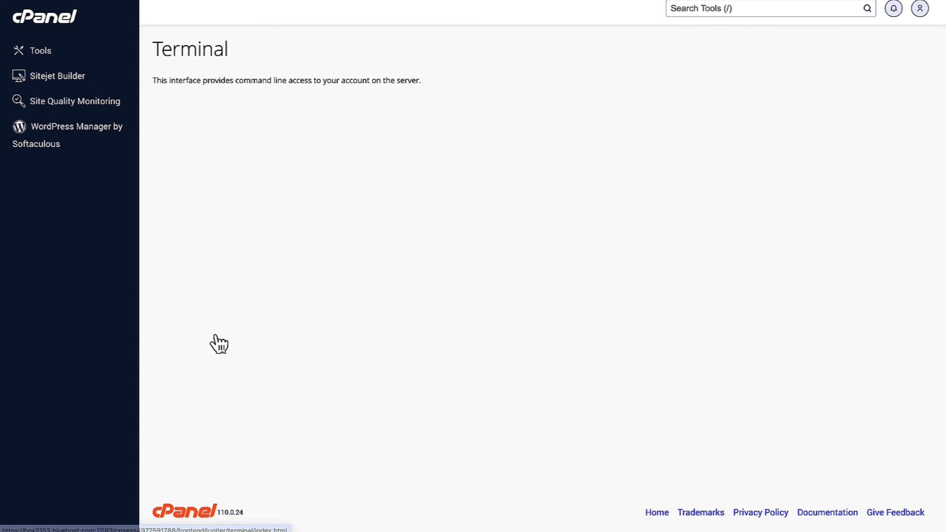